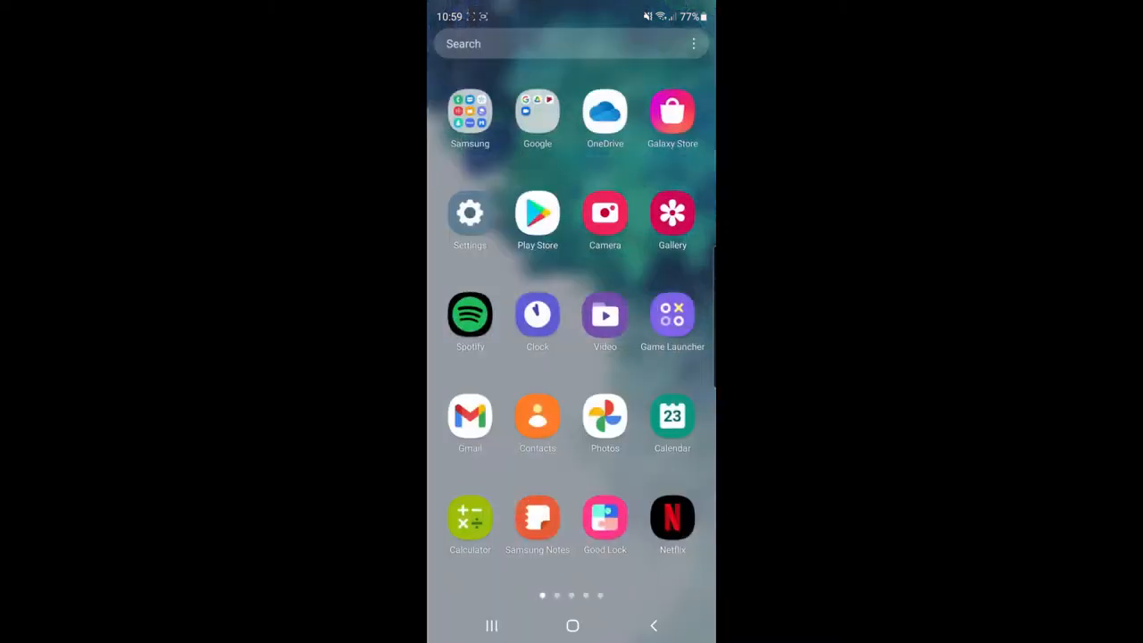
Step: Launch Spotify from the home screen and scroll through its Home feed
left_click(469, 316)
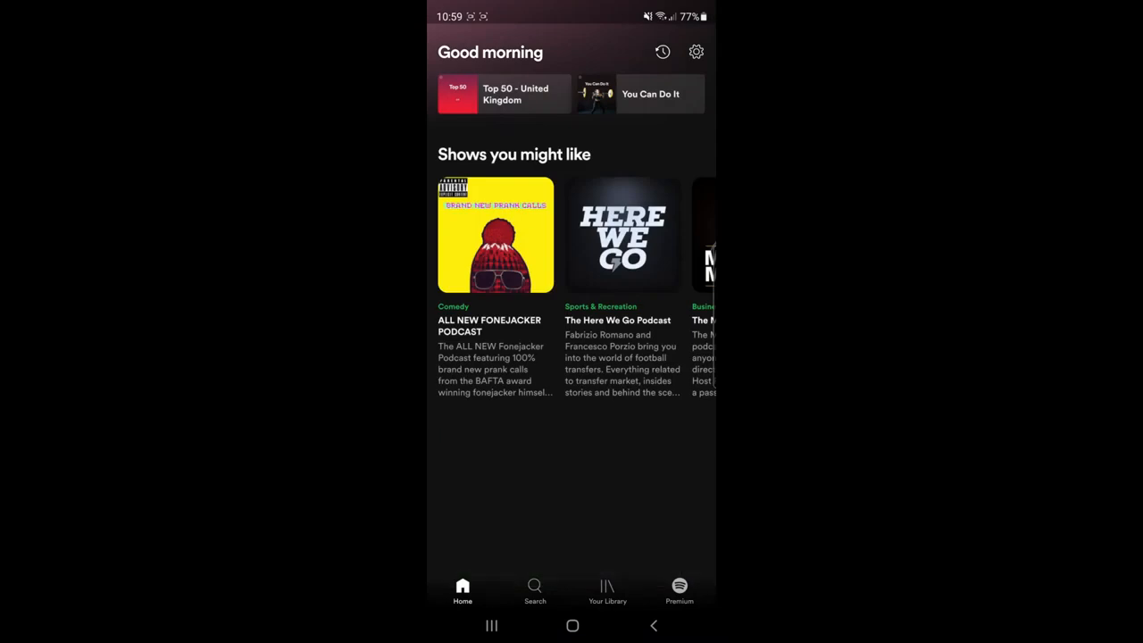
scroll("down", 3)
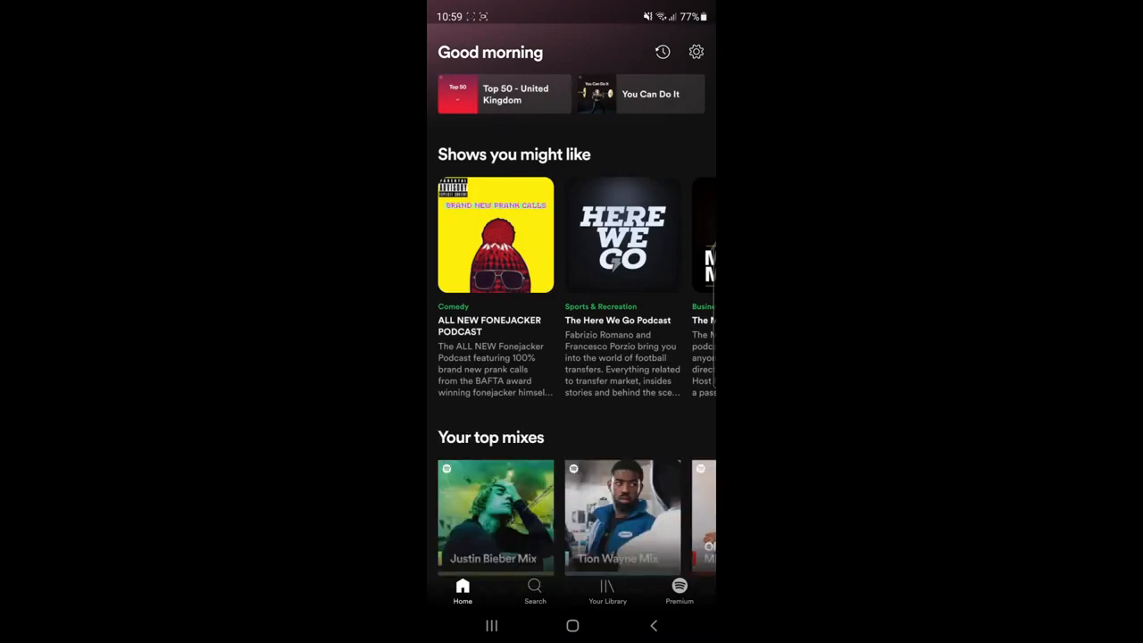
Step: Go to Your Library to reach My Playlist #3
left_click(607, 591)
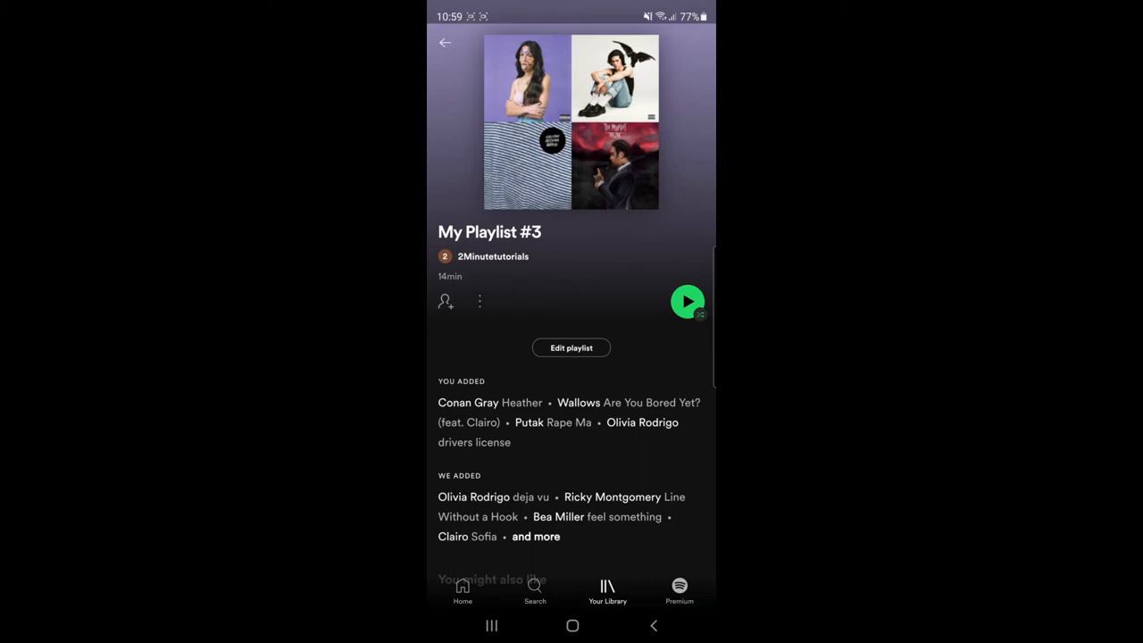
Step: Open the three-dot options menu for My Playlist #3
left_click(479, 301)
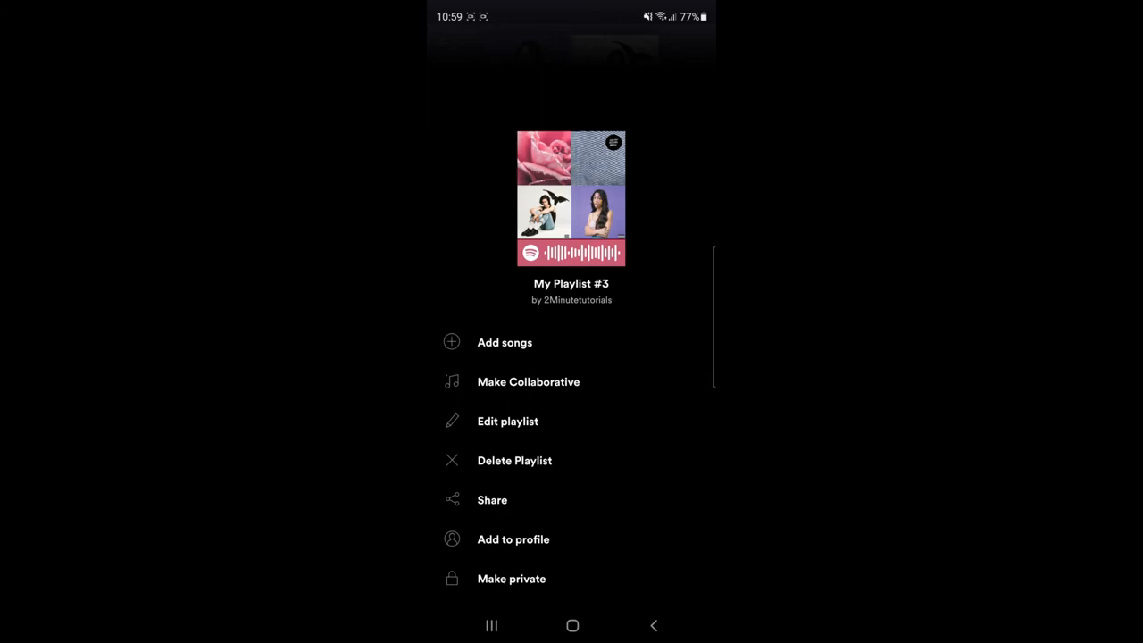
Step: Choose Make private for My Playlist #3 and confirm it in the dialog
left_click(511, 579)
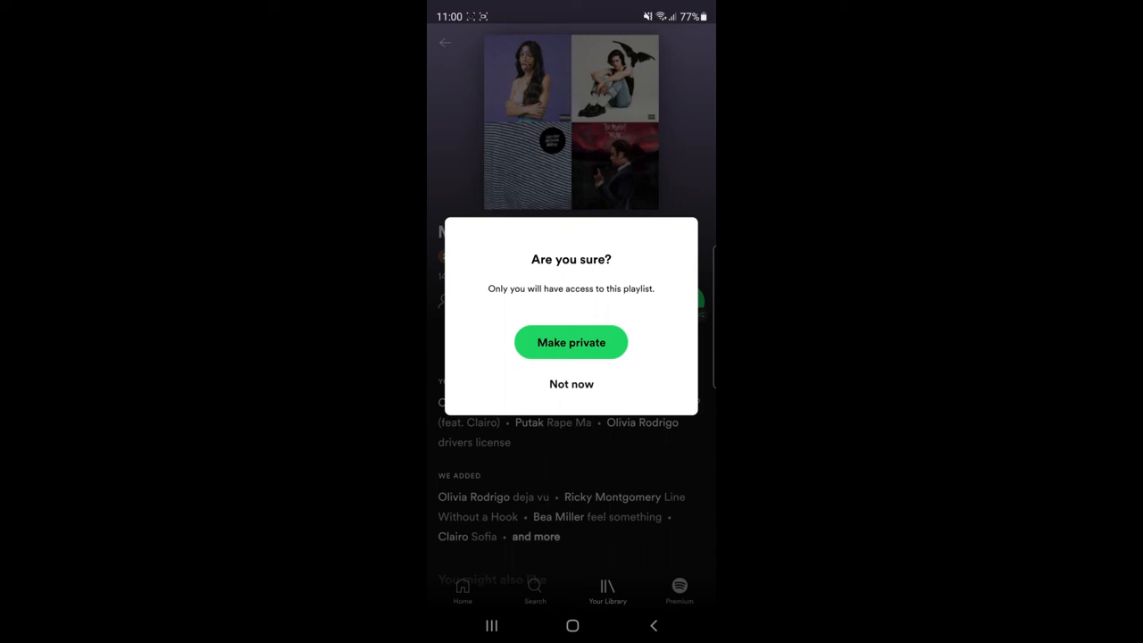
left_click(571, 342)
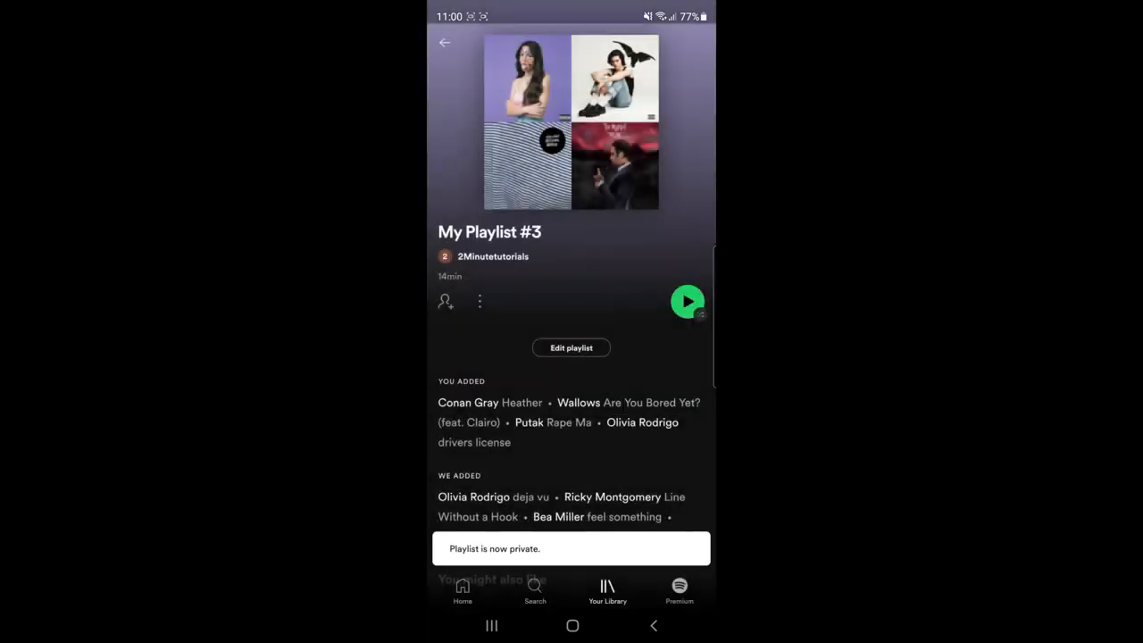